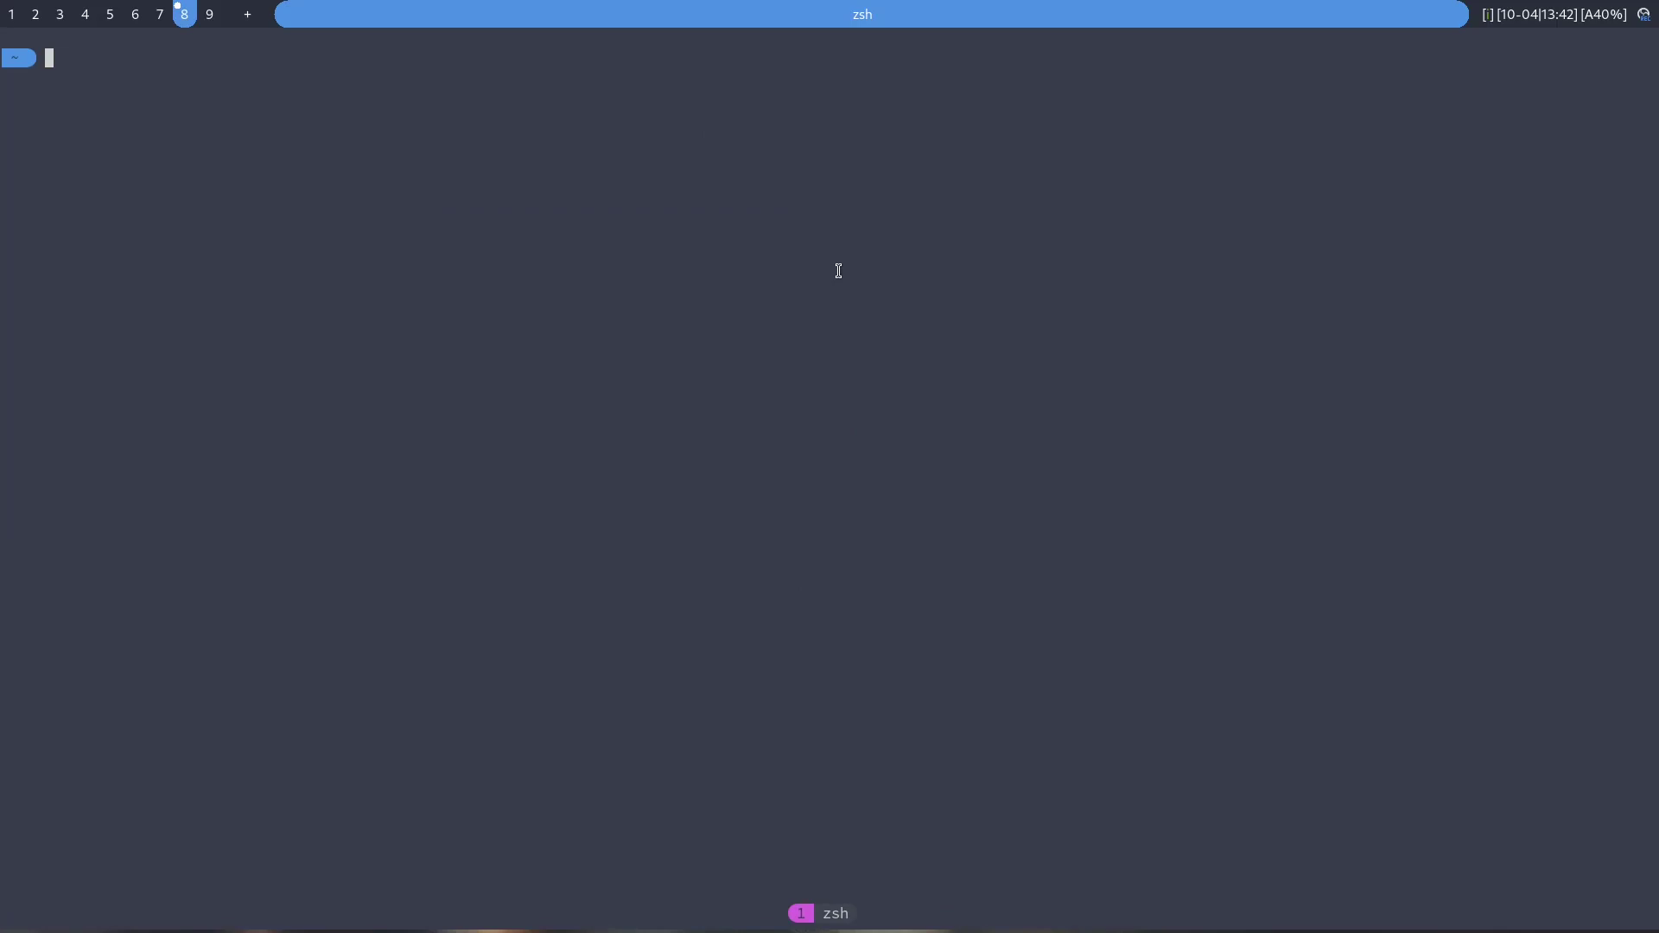
mouse_move(247, 14)
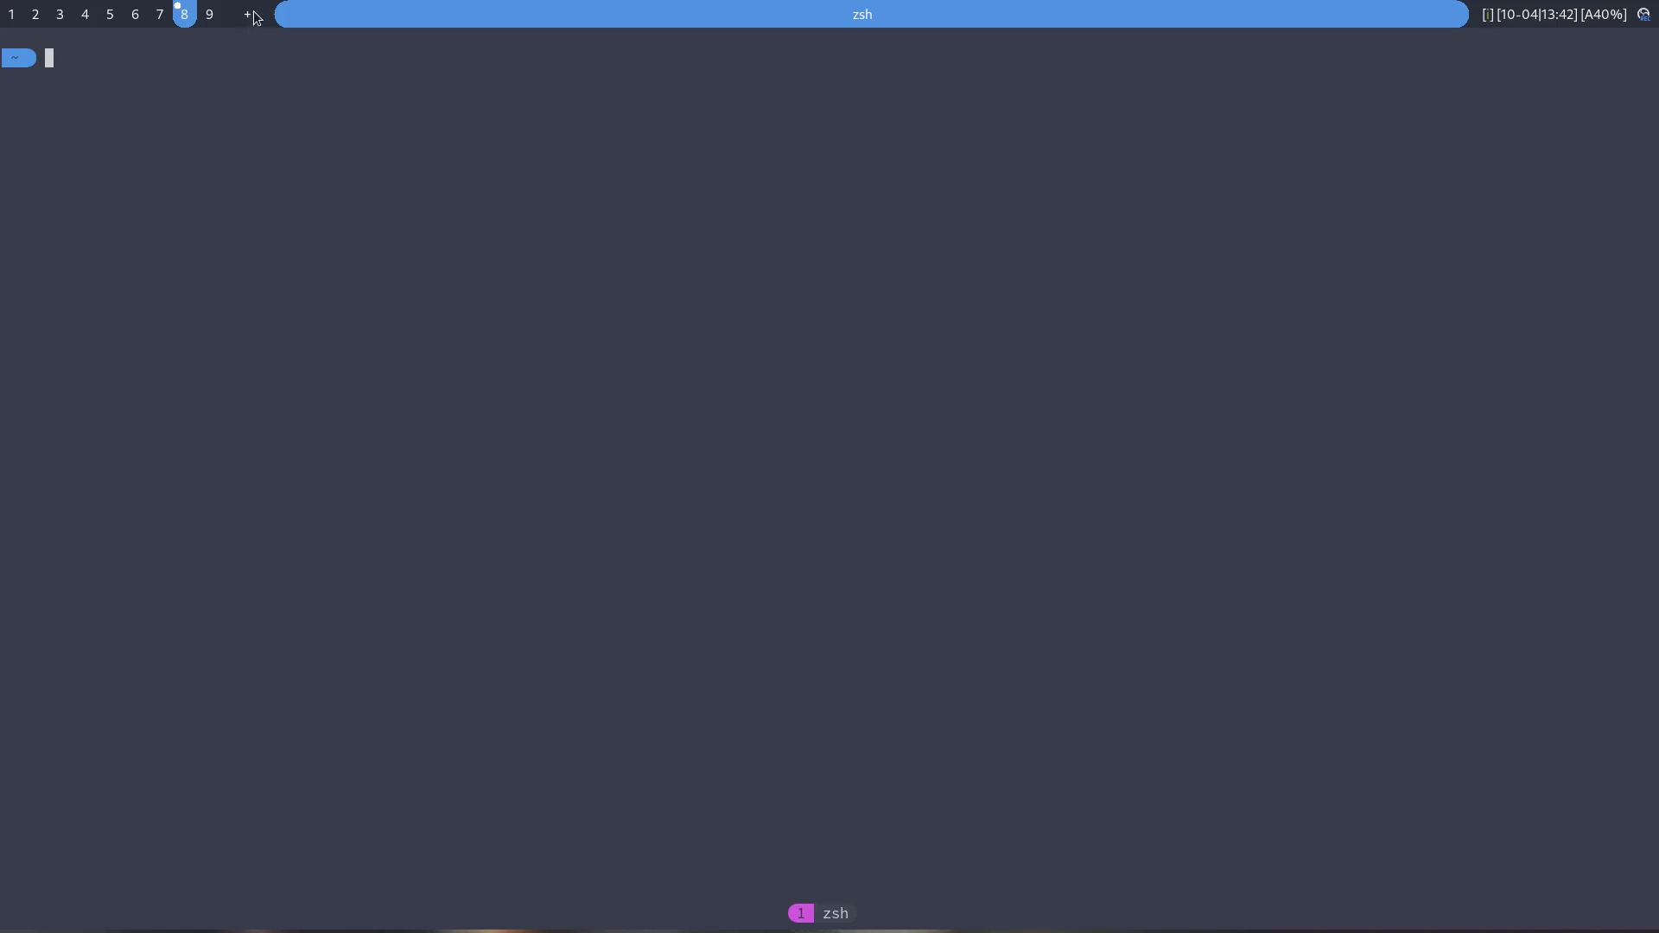
mouse_move(240, 27)
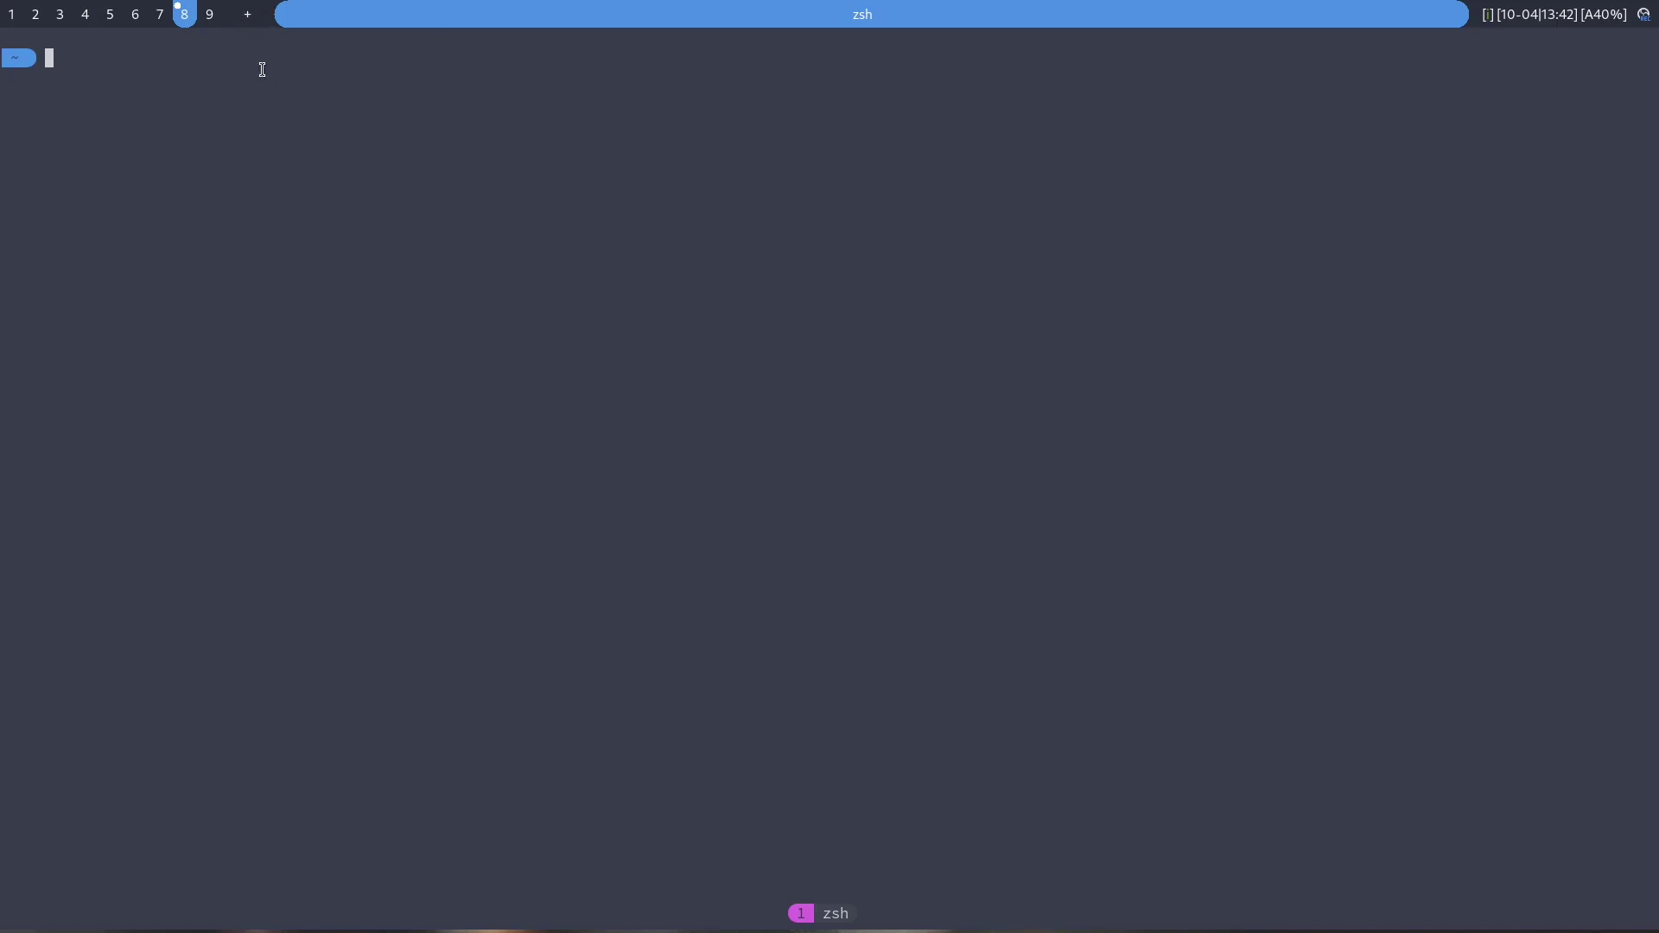
mouse_move(446, 76)
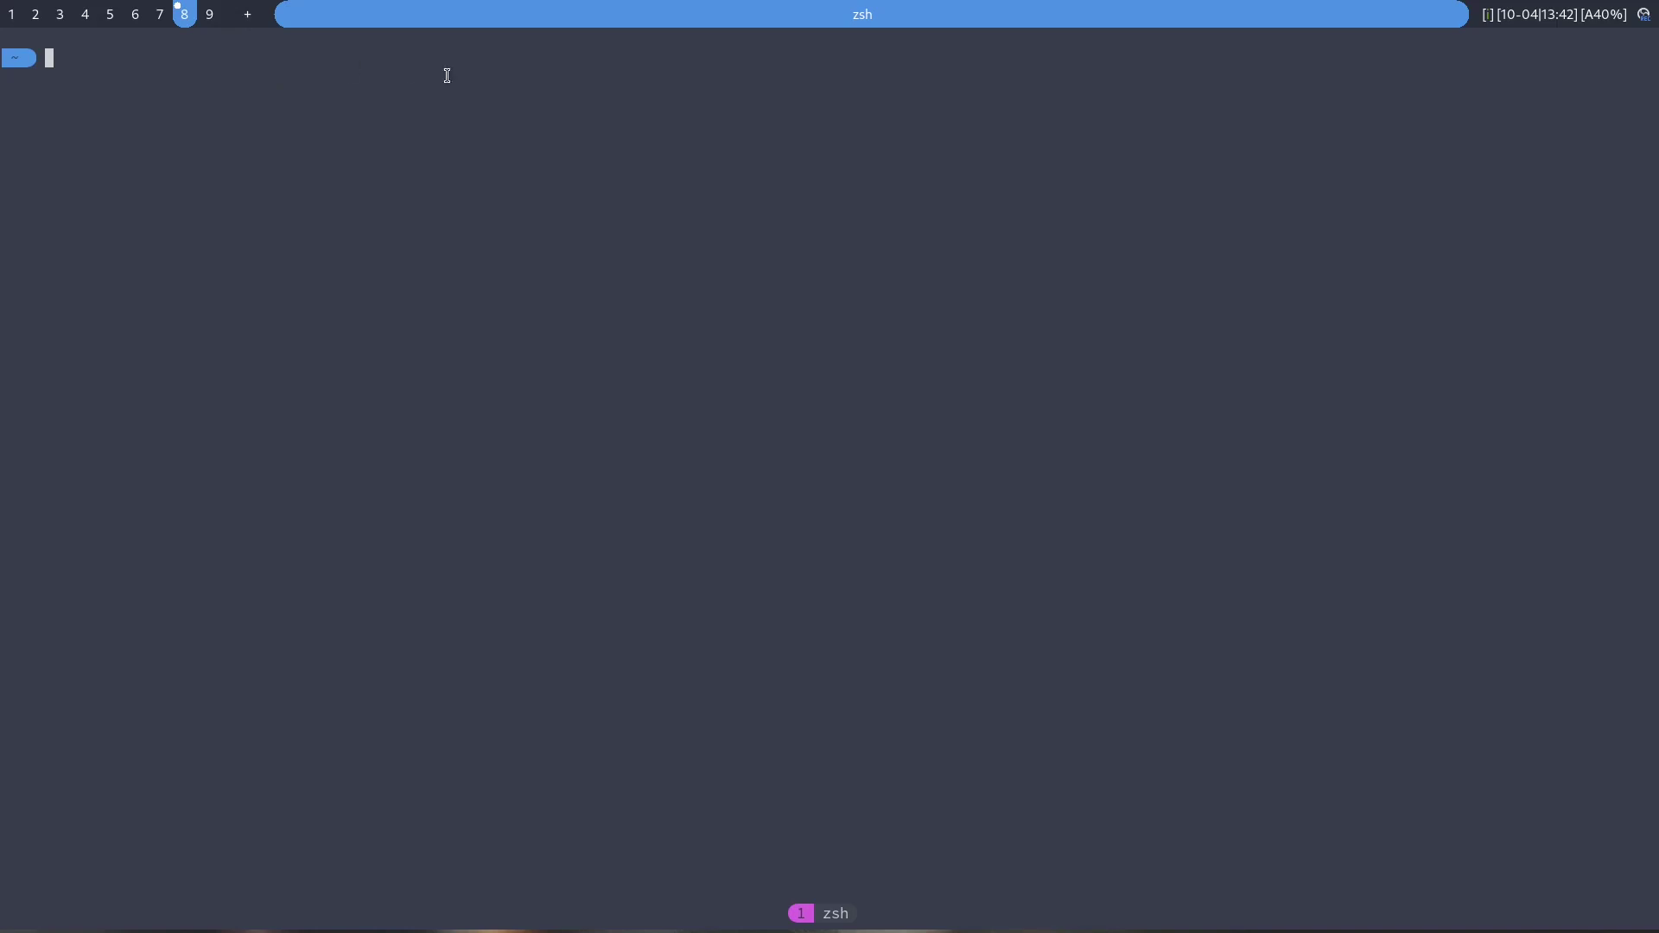
mouse_move(322, 133)
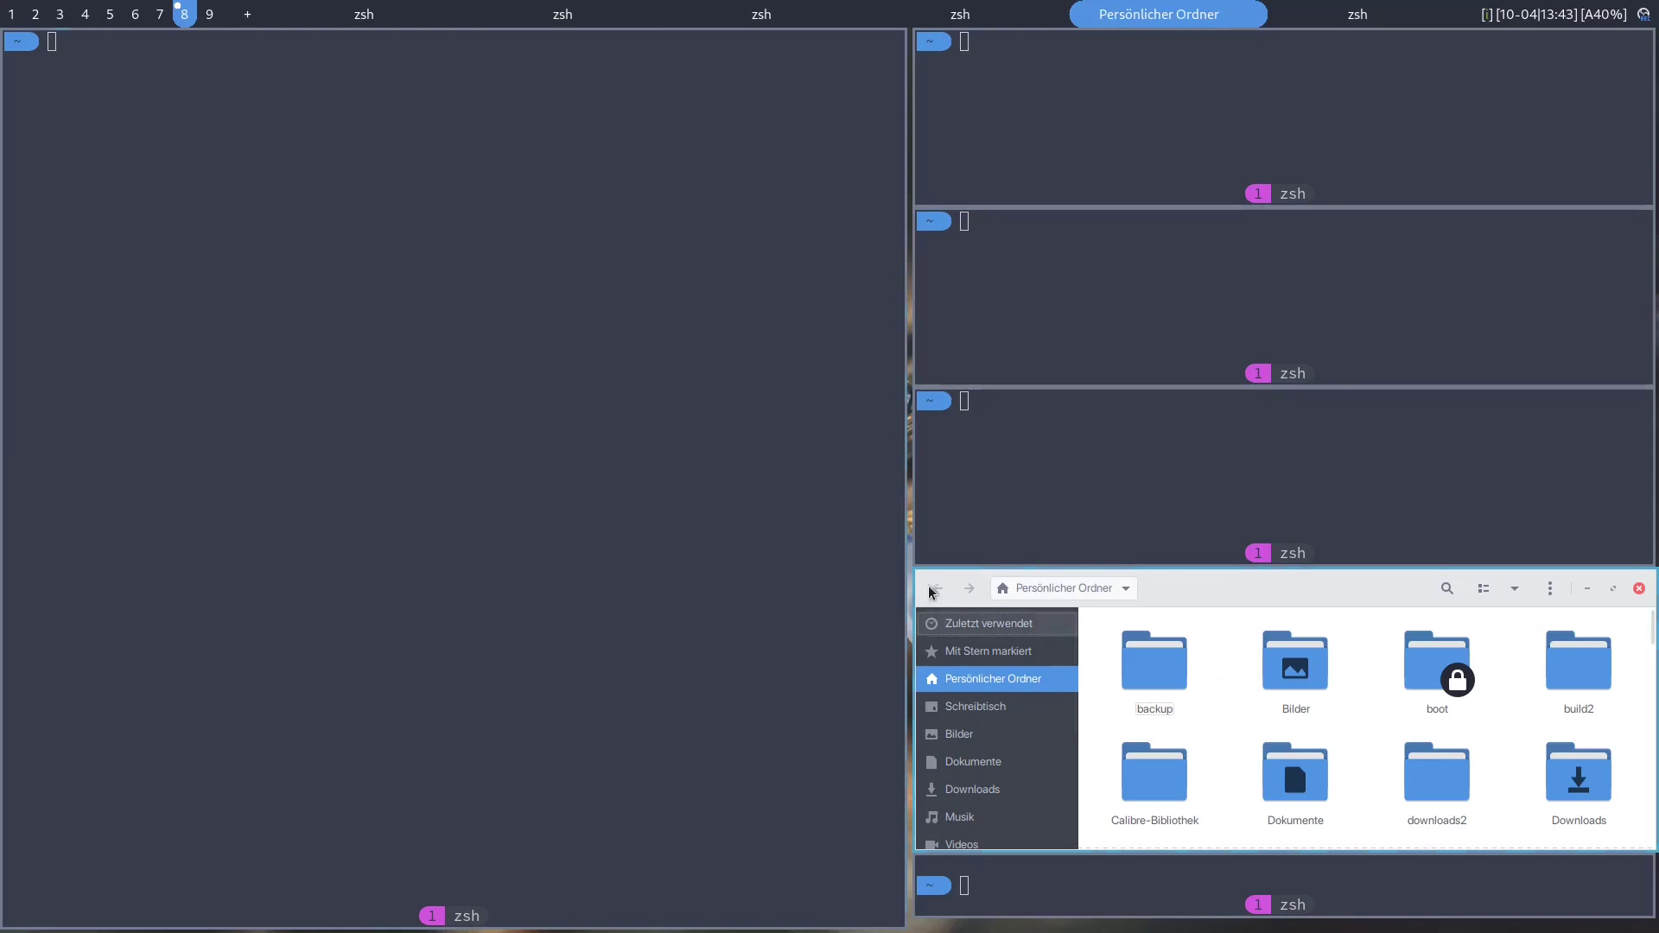
mouse_move(1355, 678)
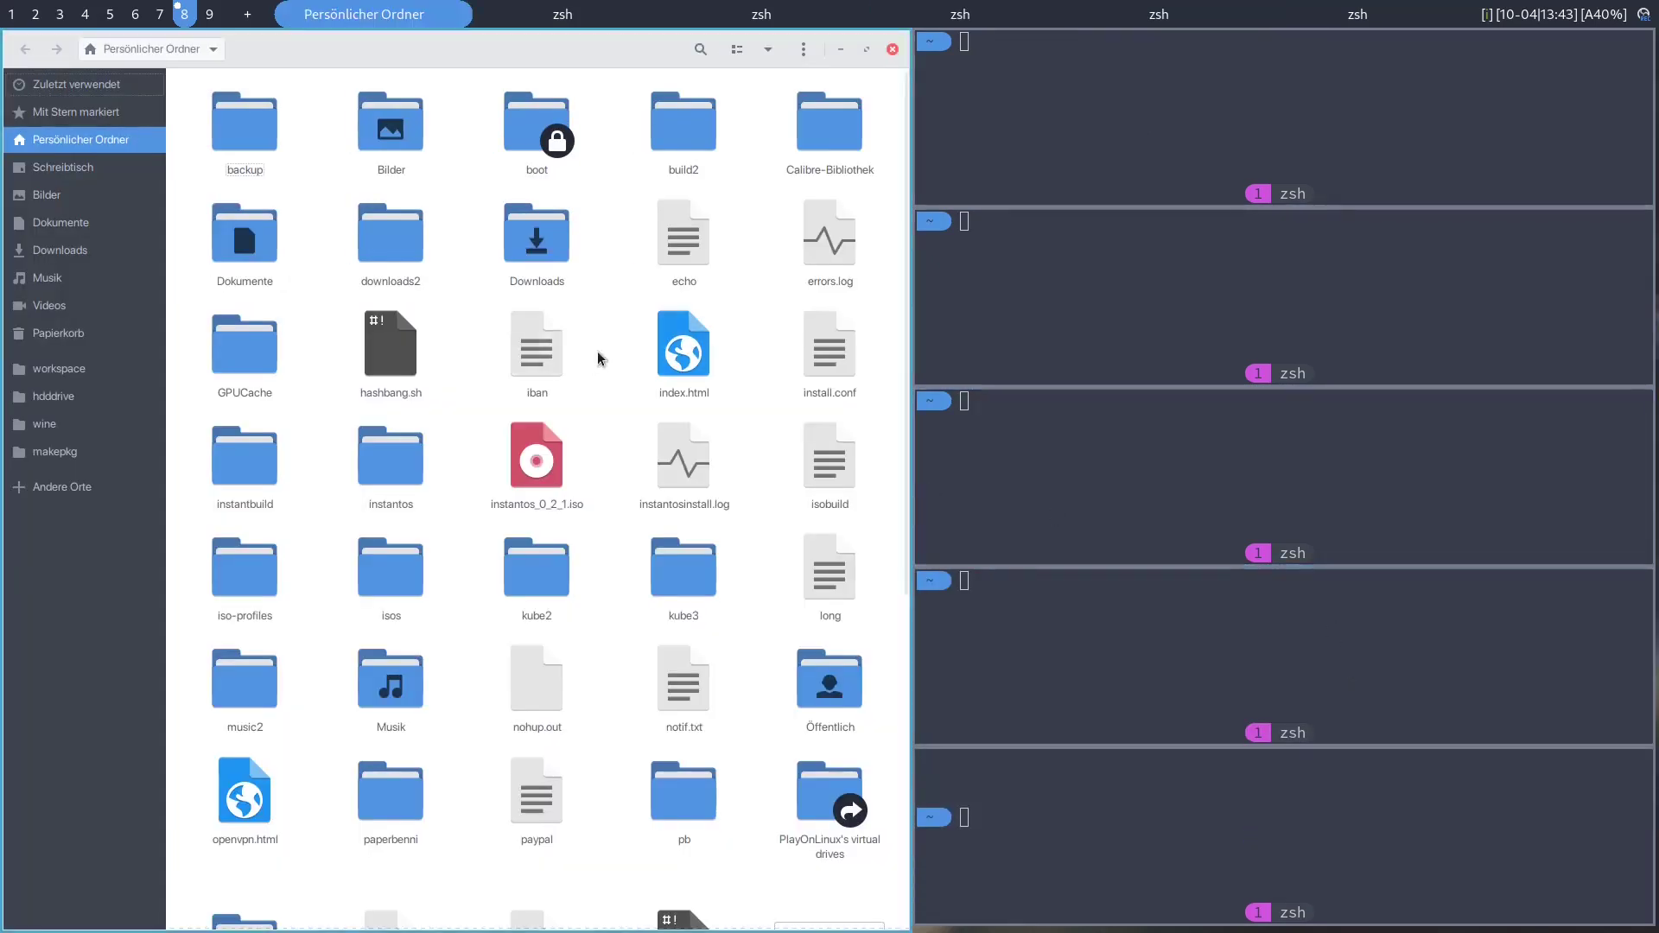
mouse_move(534, 258)
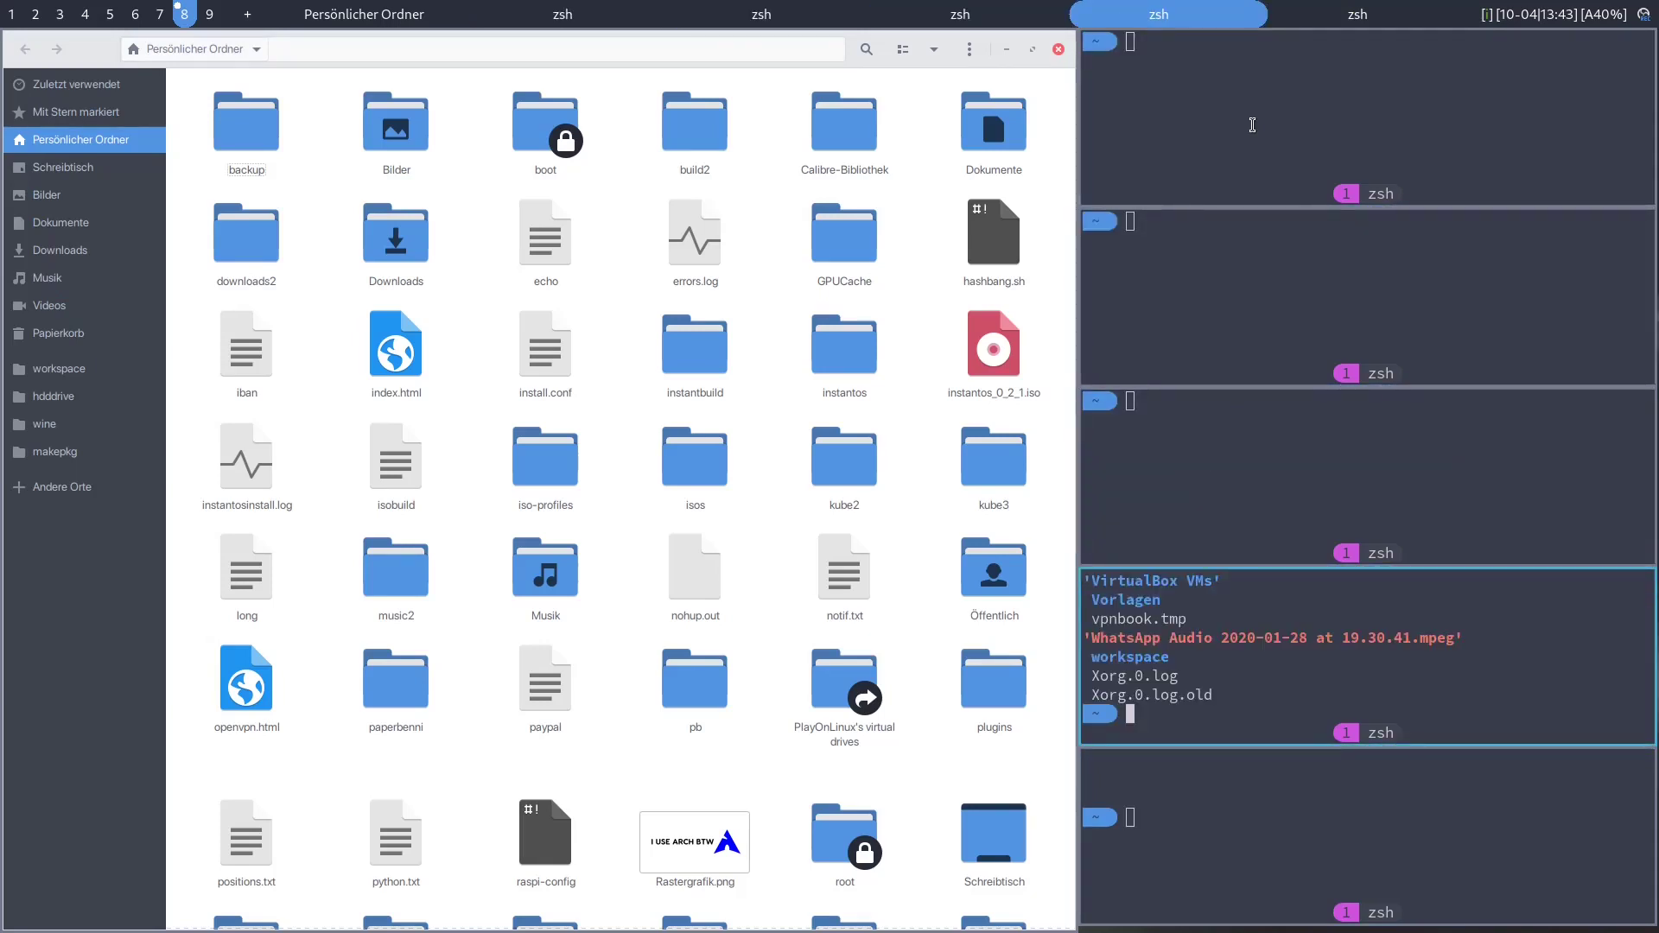
Step: Focus the top stacked terminal from the bar and fill the stacked terminals with empty prompt lines
click(363, 13)
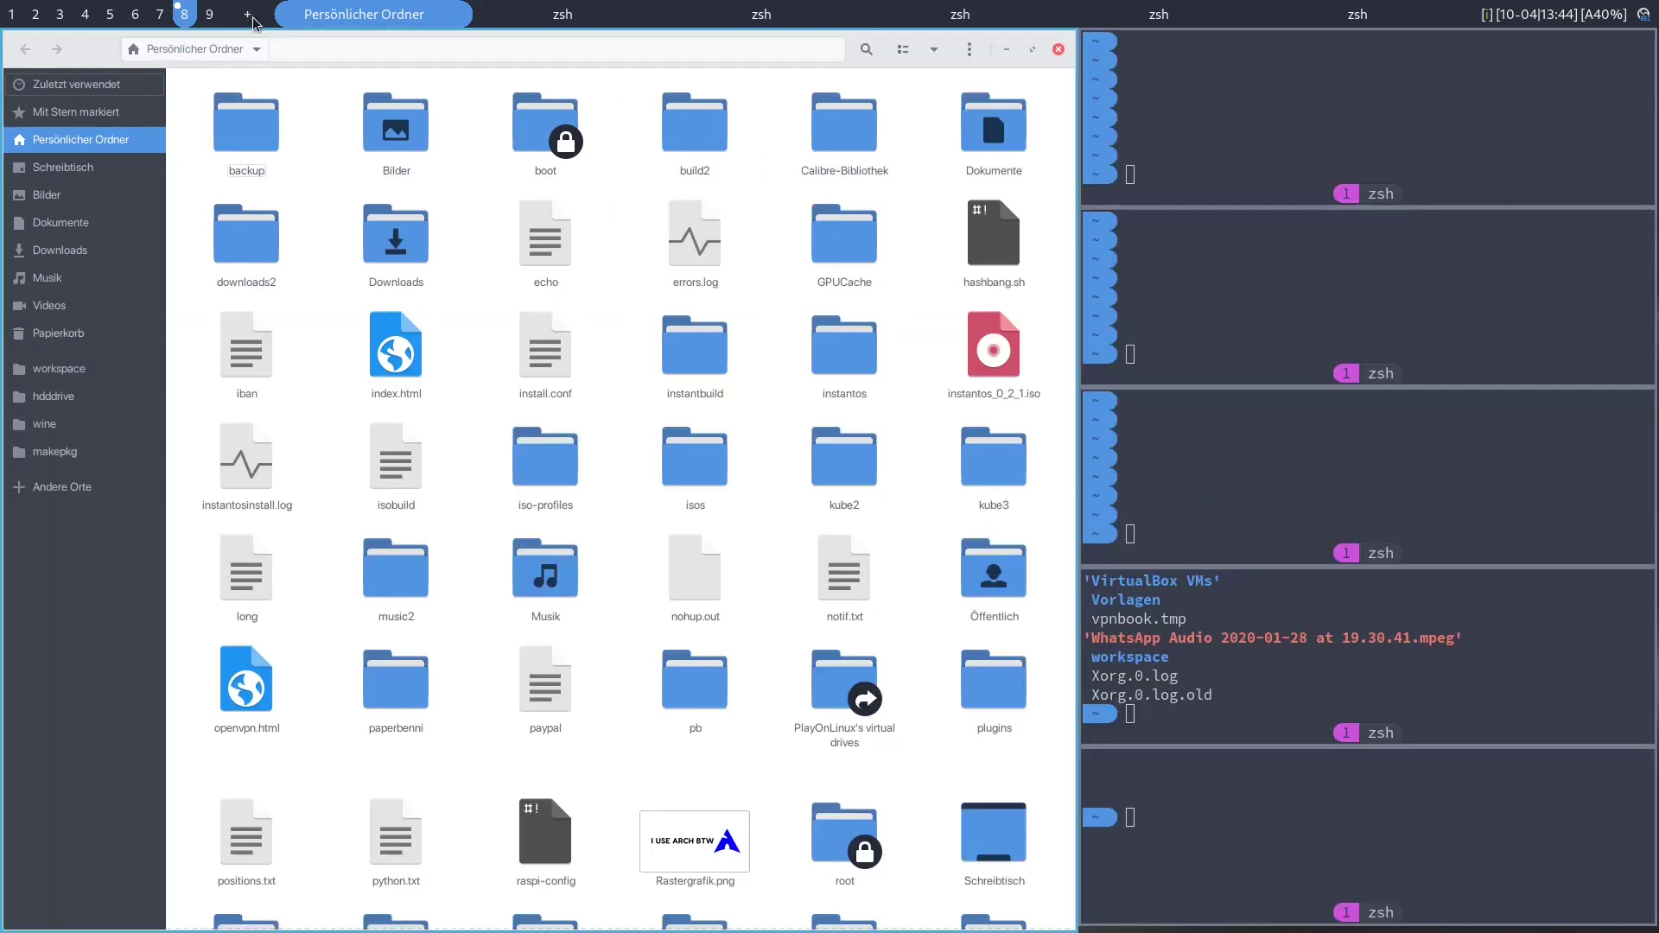
mouse_move(343, 228)
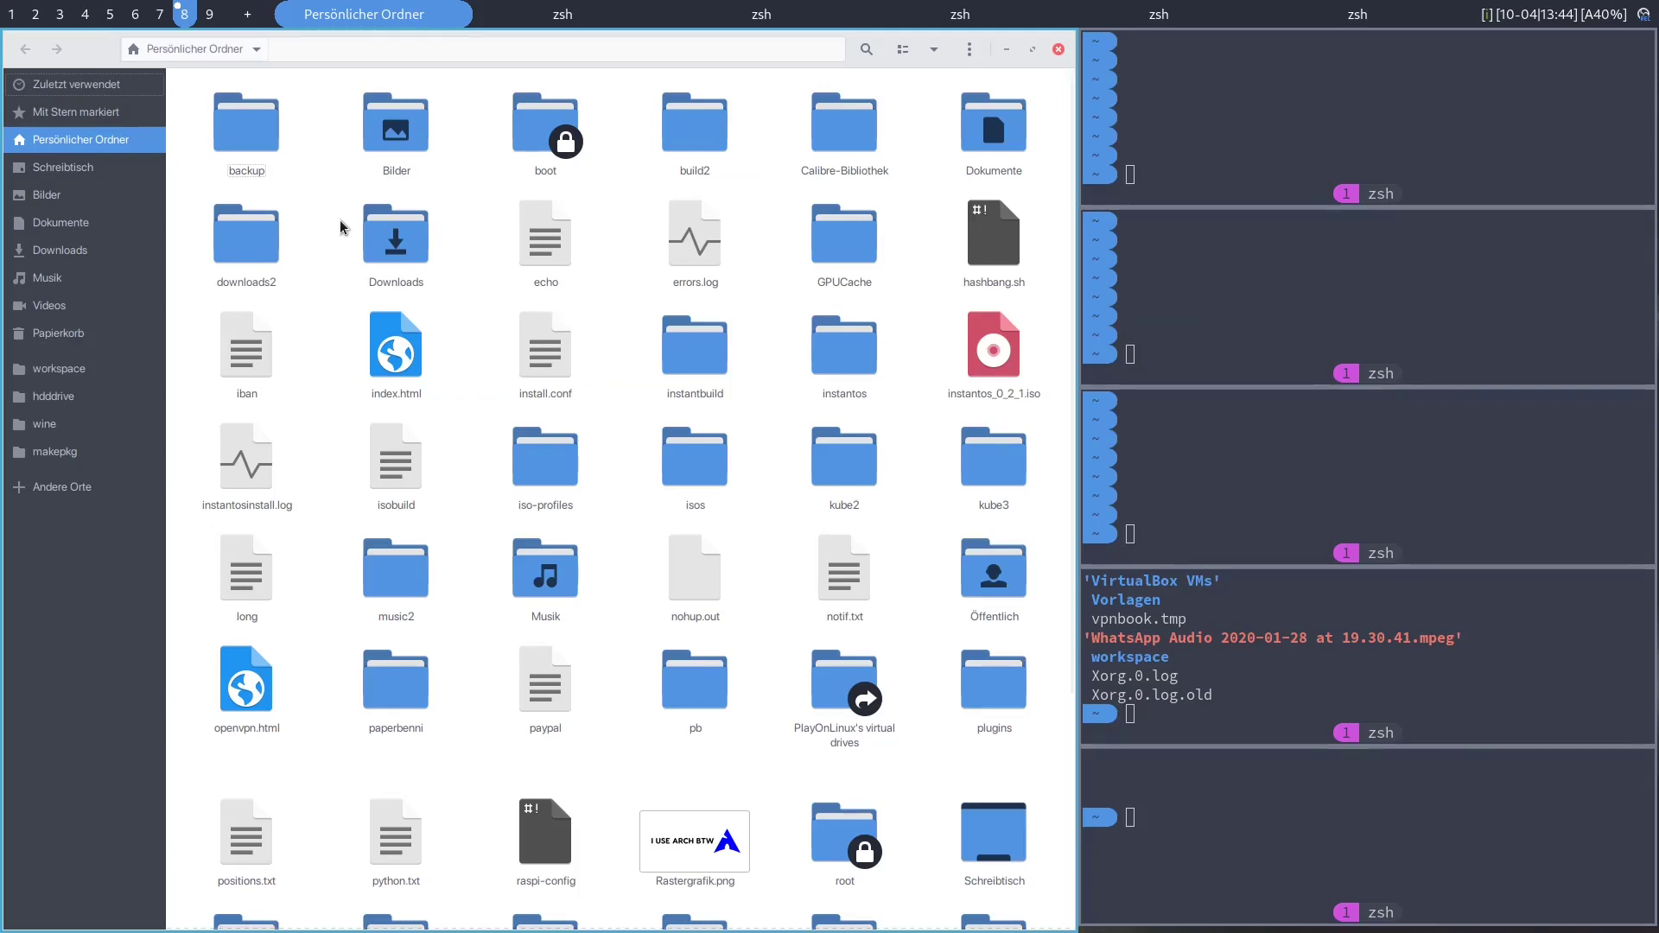
mouse_move(438, 162)
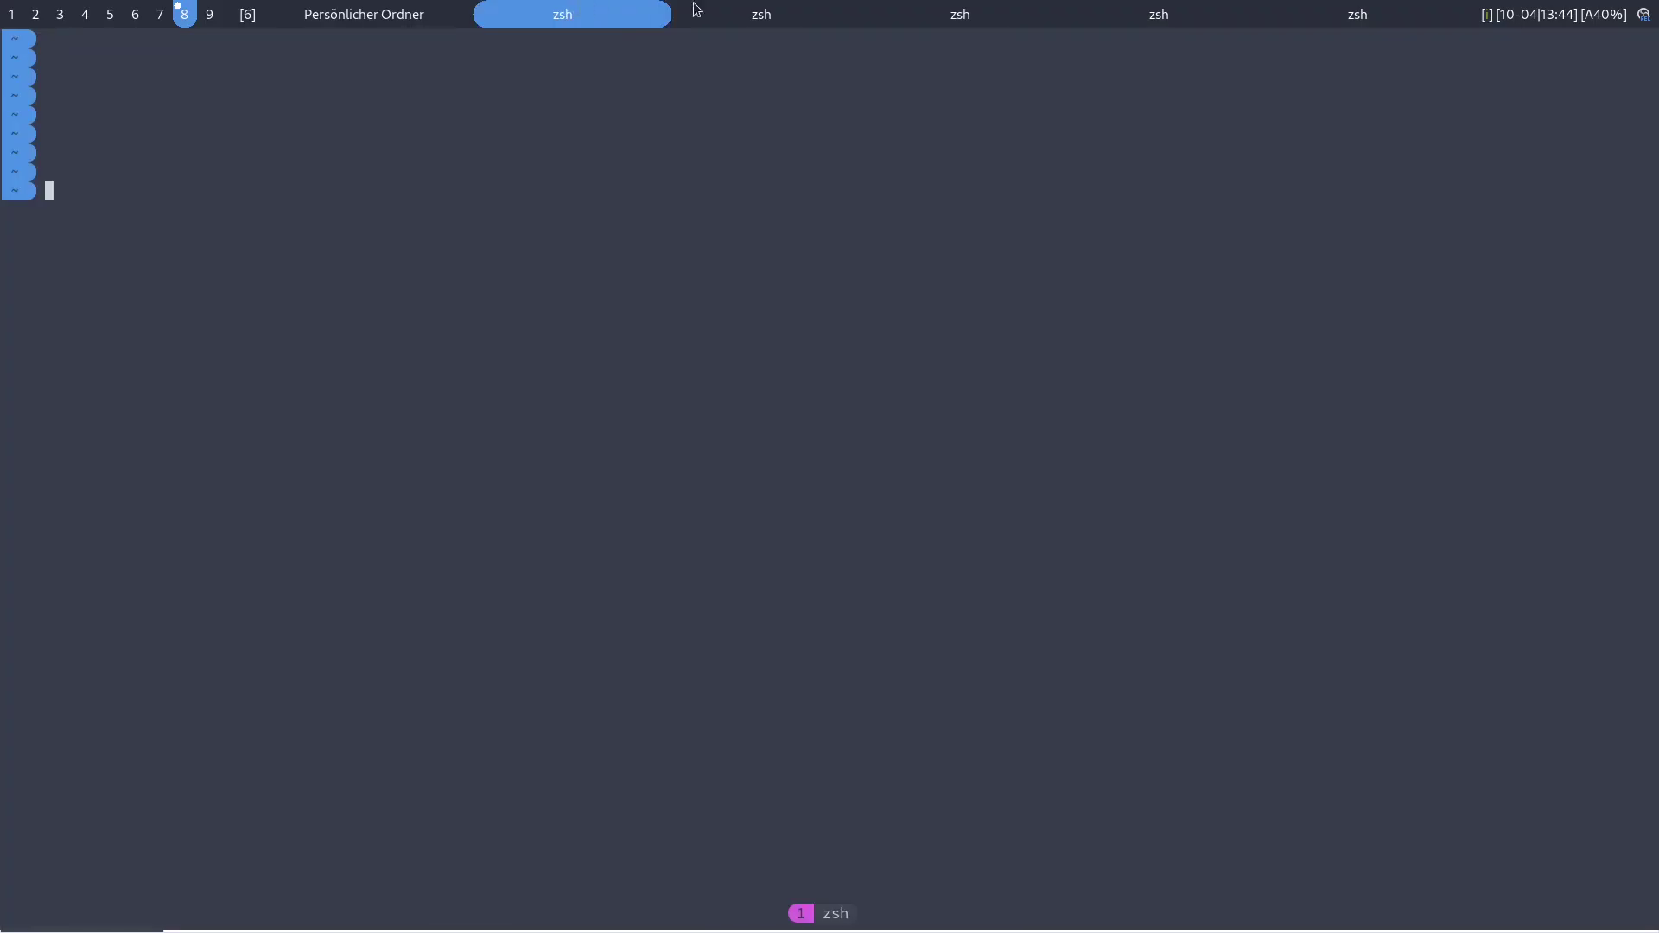
Step: Switch tag 8 to the next layout via the bar's layout indicator, rearranging the file manager and terminals
click(761, 14)
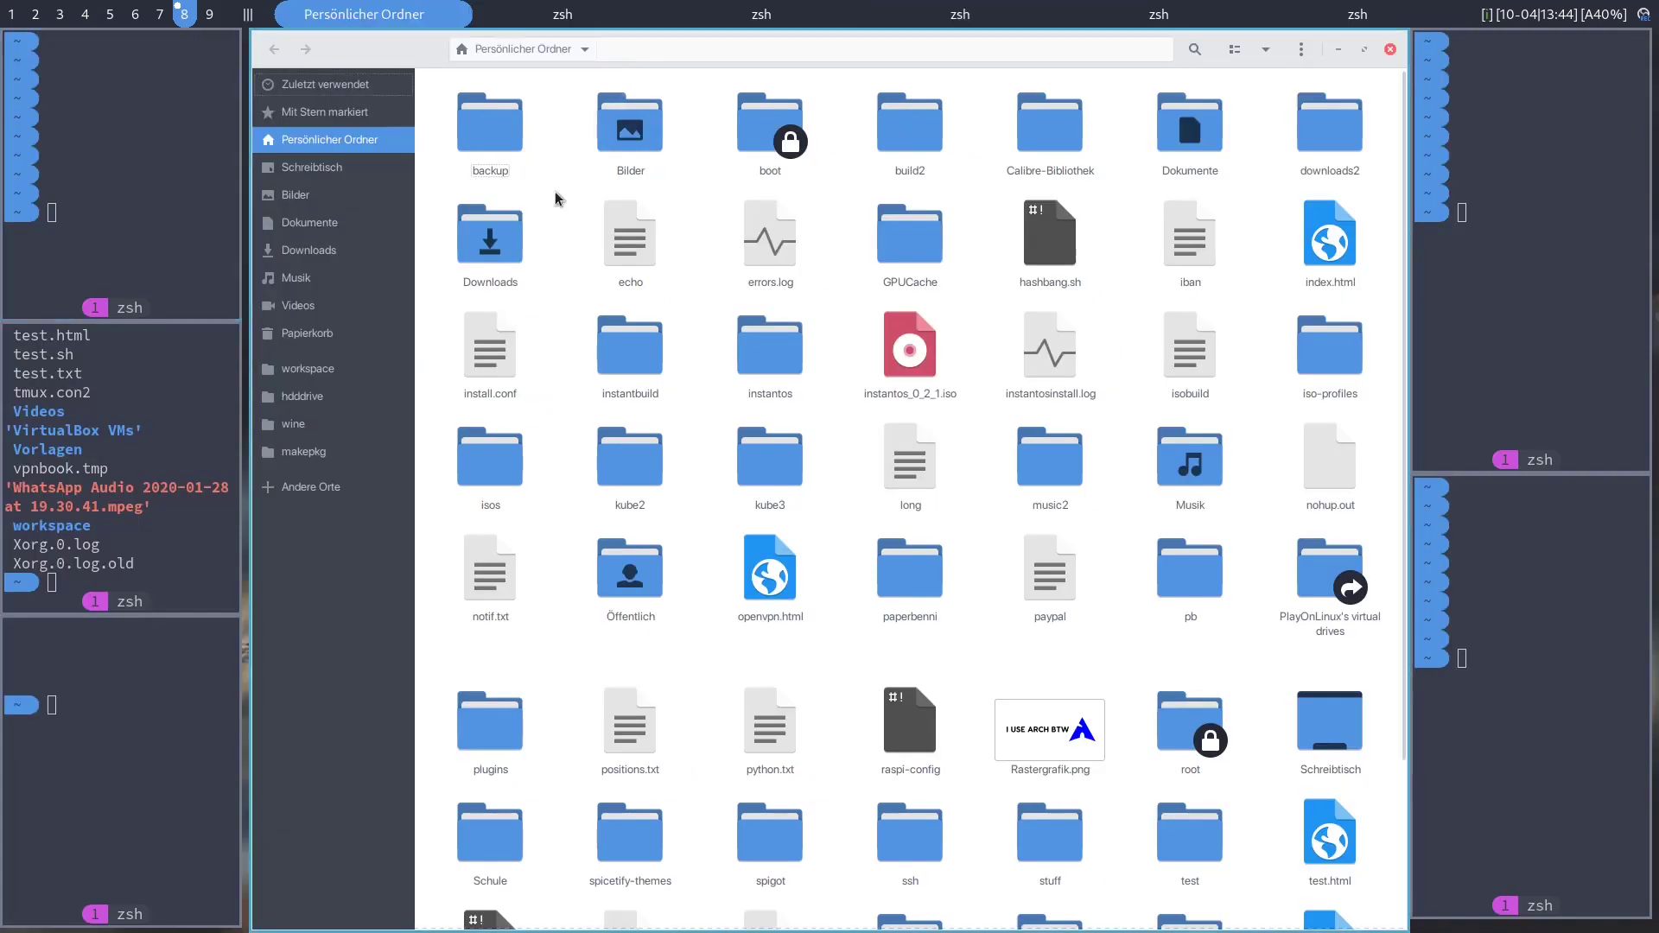
mouse_move(701, 206)
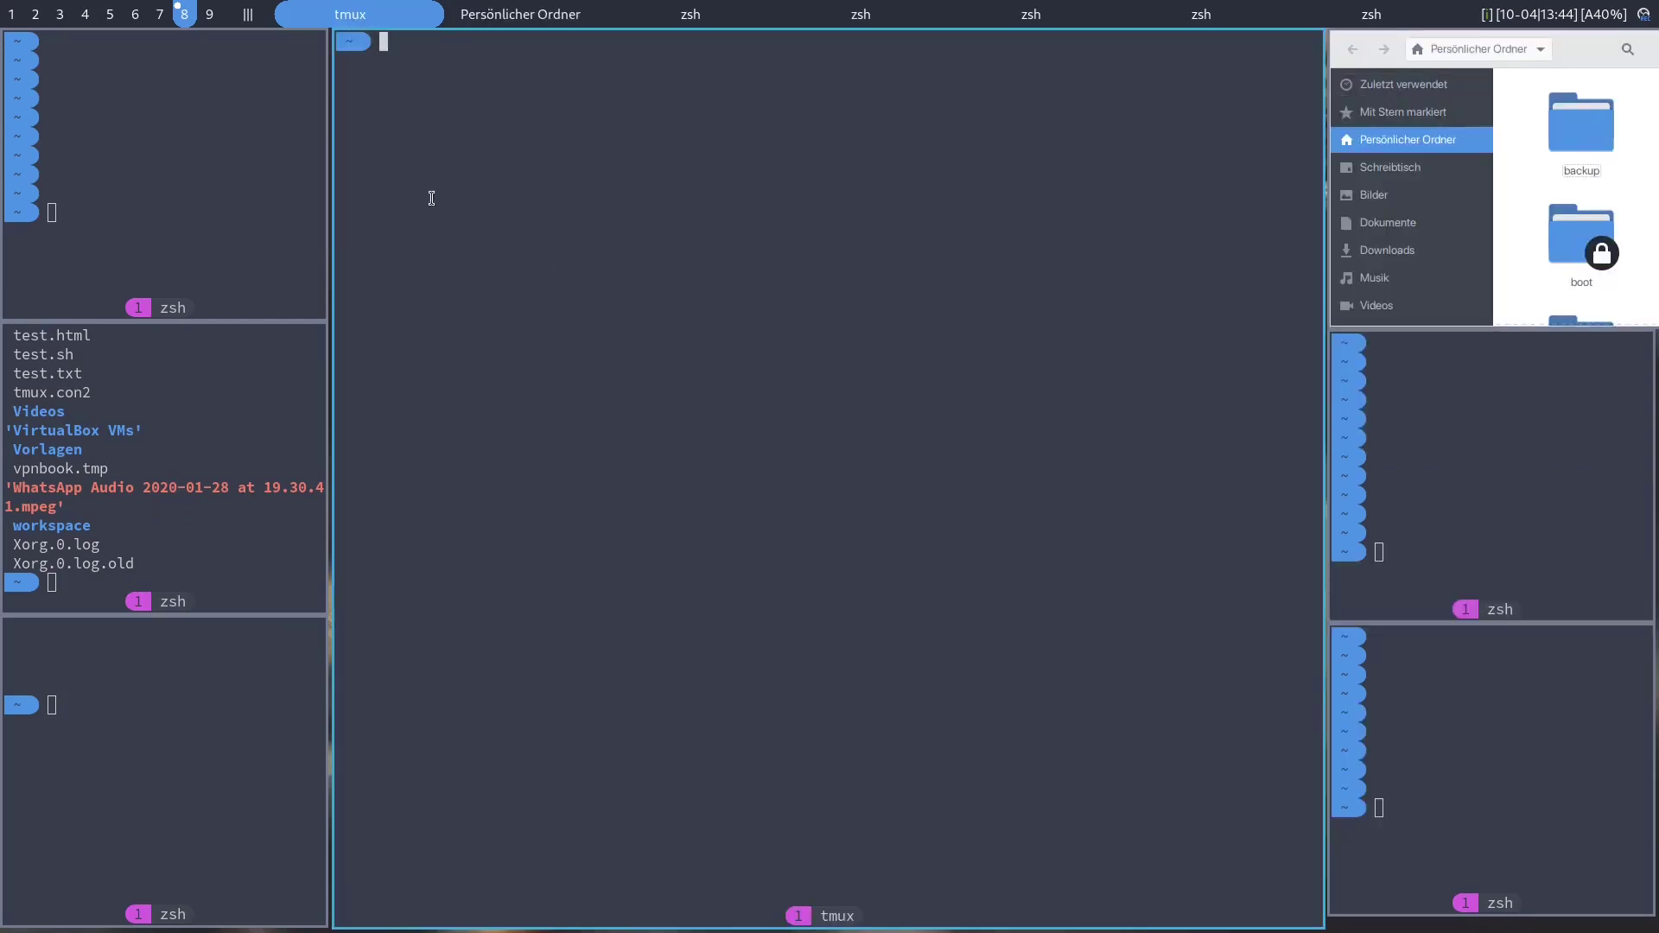
mouse_move(492, 177)
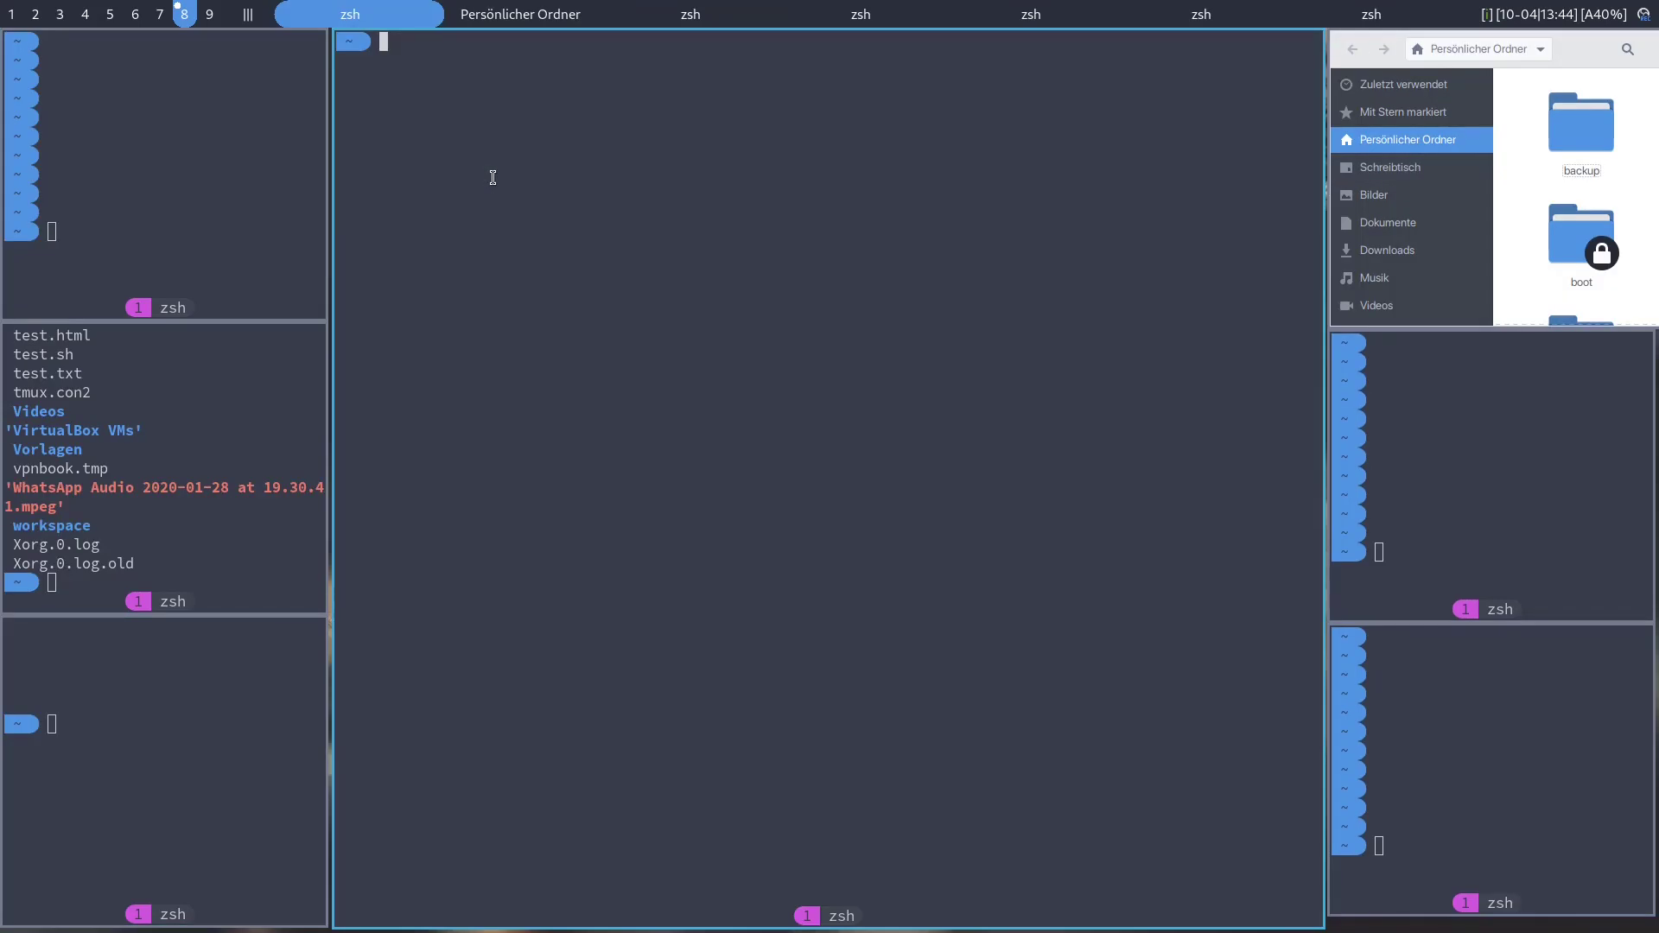
mouse_move(692, 192)
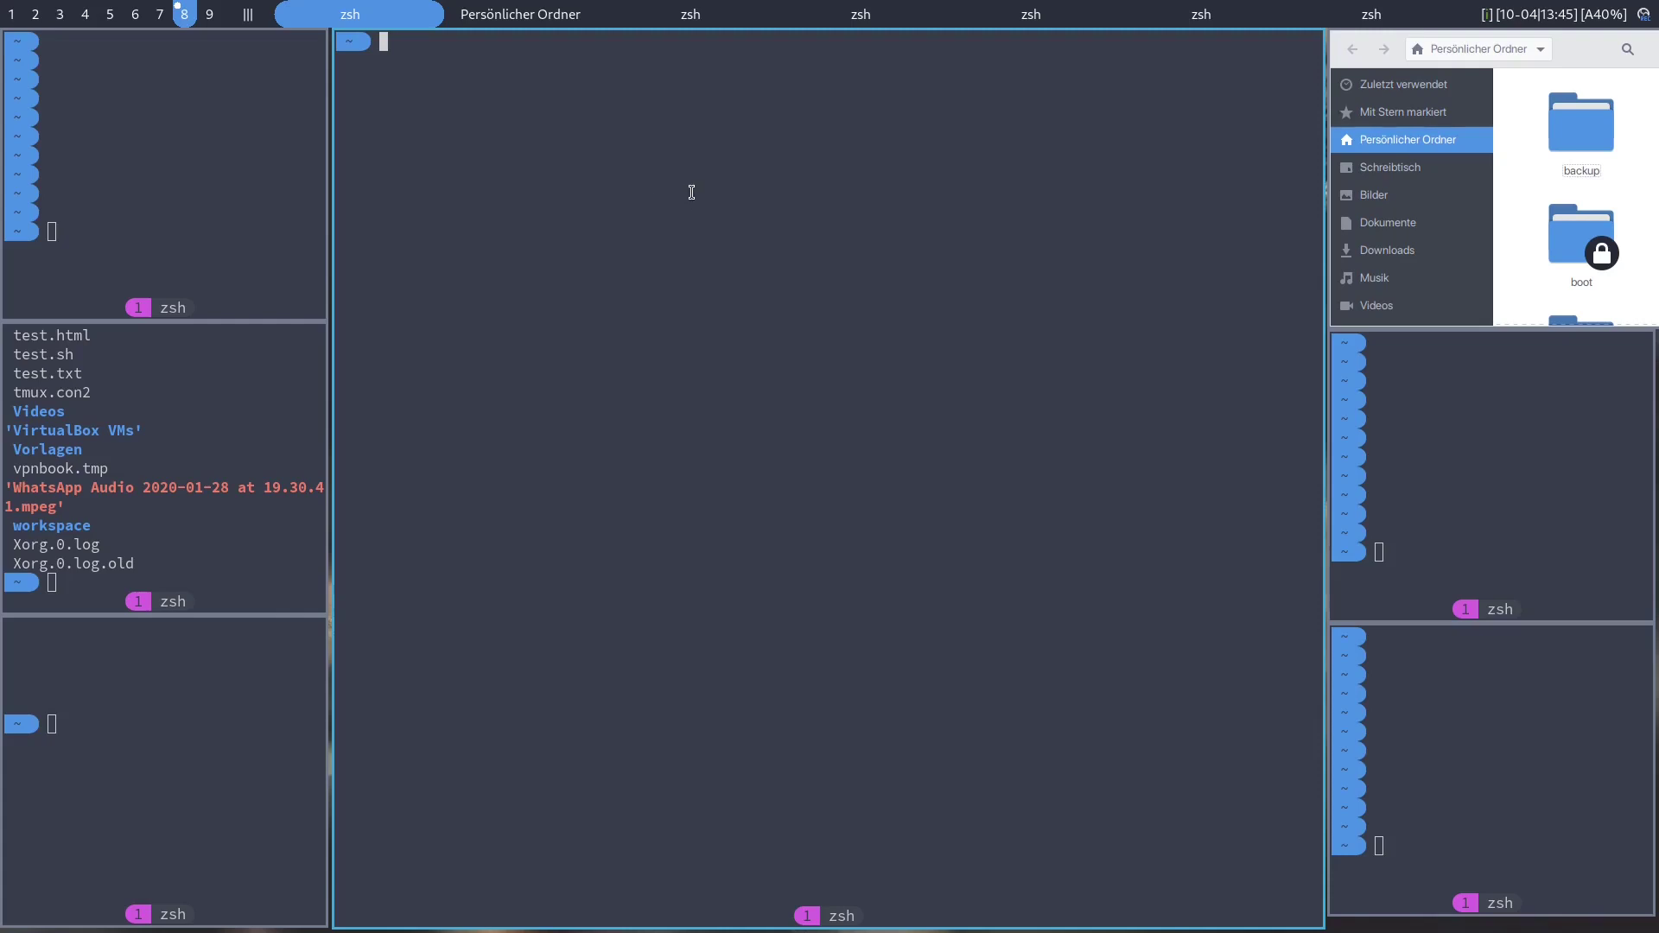